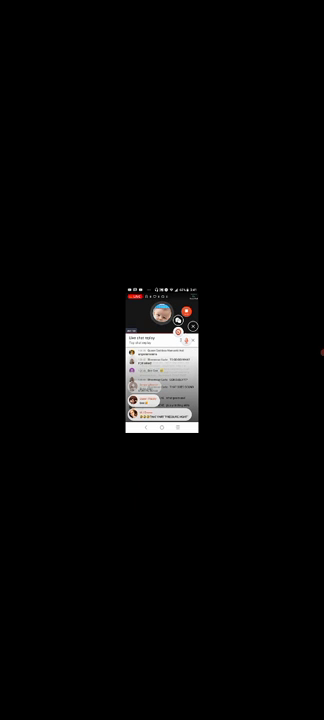
left_click(160, 318)
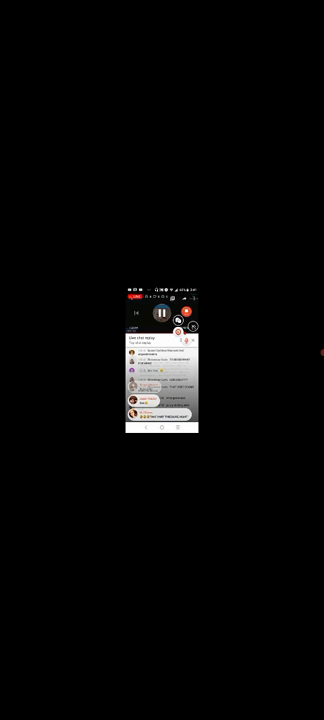